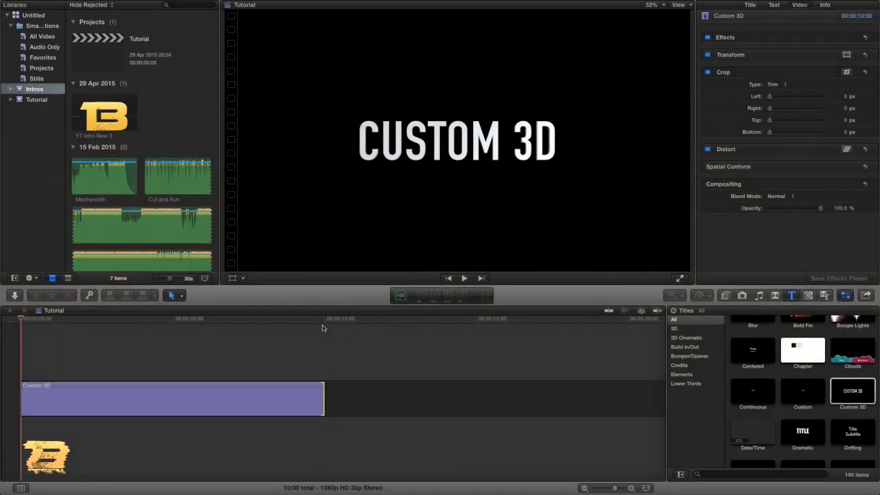
# - Replace the default CUSTOM 3D wording with 13TH|DESIGN in the title's Text inspector
pyautogui.click(852, 390)
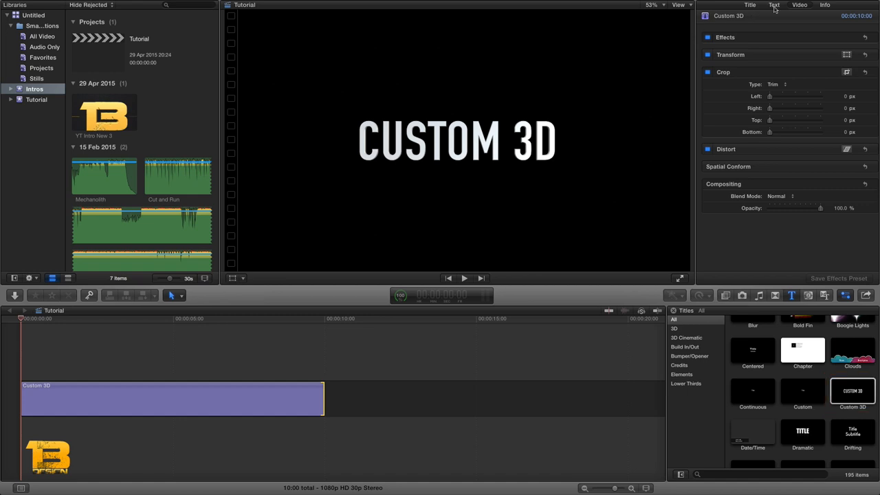
pyautogui.click(774, 5)
pyautogui.write('1')
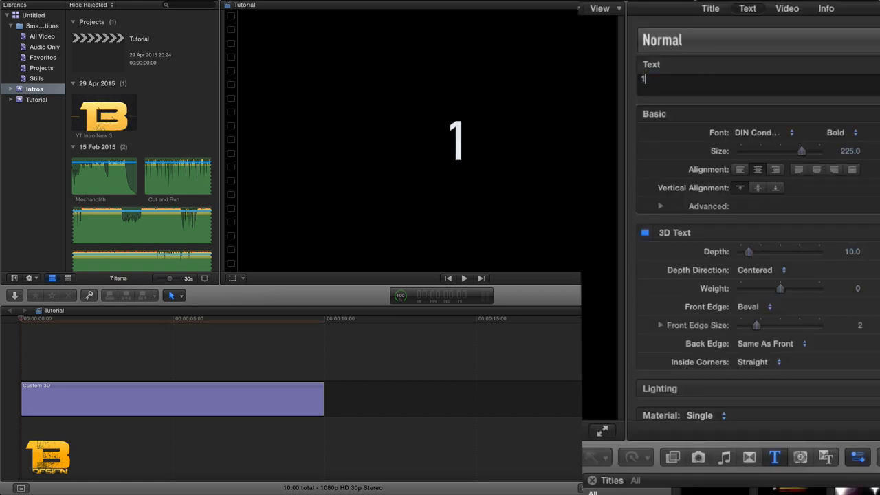
pyautogui.write('3TH')
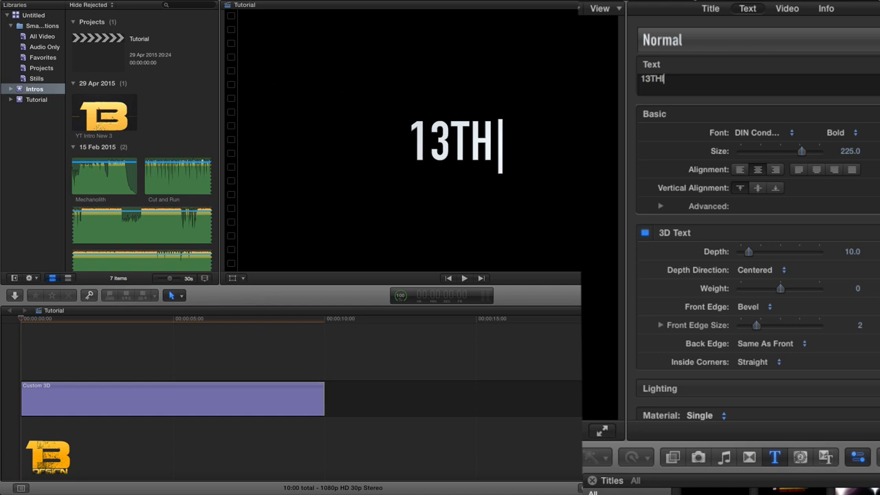
pyautogui.write('DESIGN')
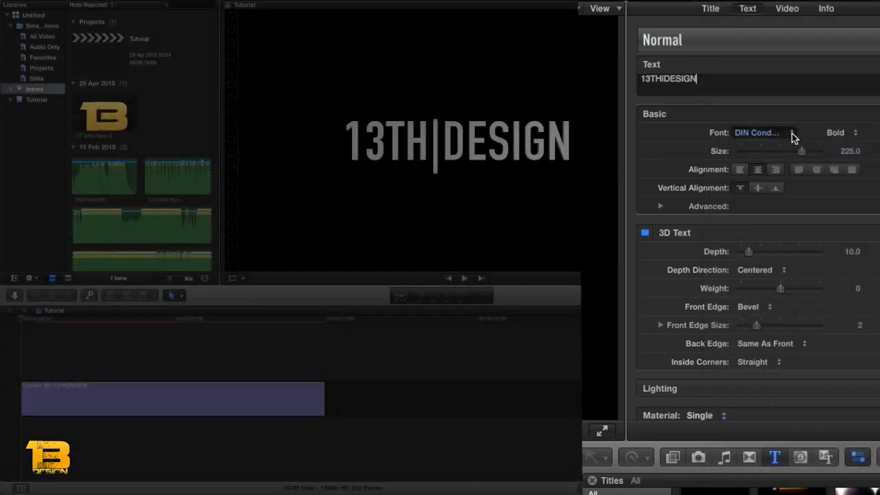
# - Choose Futura Medium as the 13TH|DESIGN title's typeface instead of DIN Condensed
pyautogui.click(756, 132)
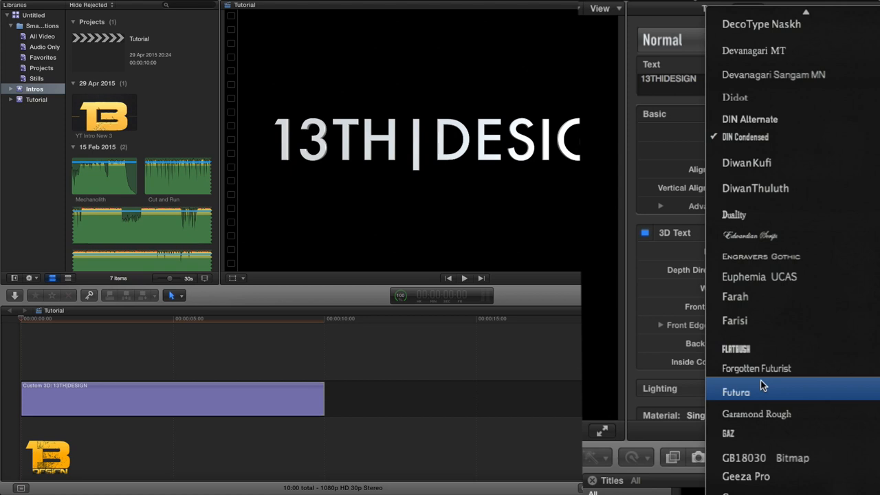
pyautogui.click(735, 391)
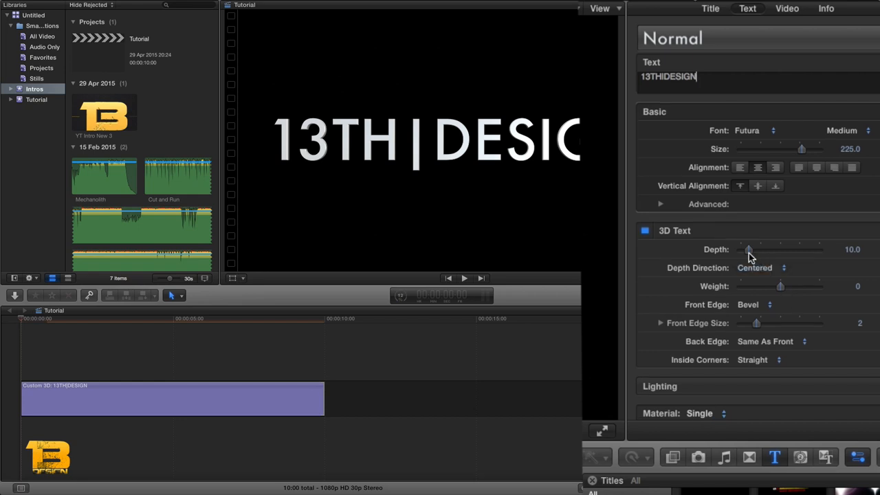
# - Raise the 3D text extrusion depth from 10 to 50, leaving the front edge shape unchanged
pyautogui.moveTo(748, 250); pyautogui.dragTo(762, 250)
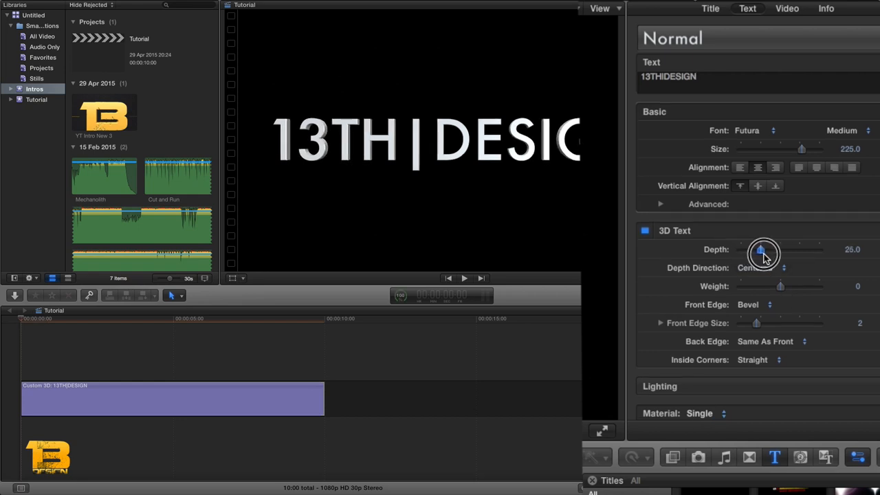
pyautogui.moveTo(761, 250); pyautogui.dragTo(775, 251)
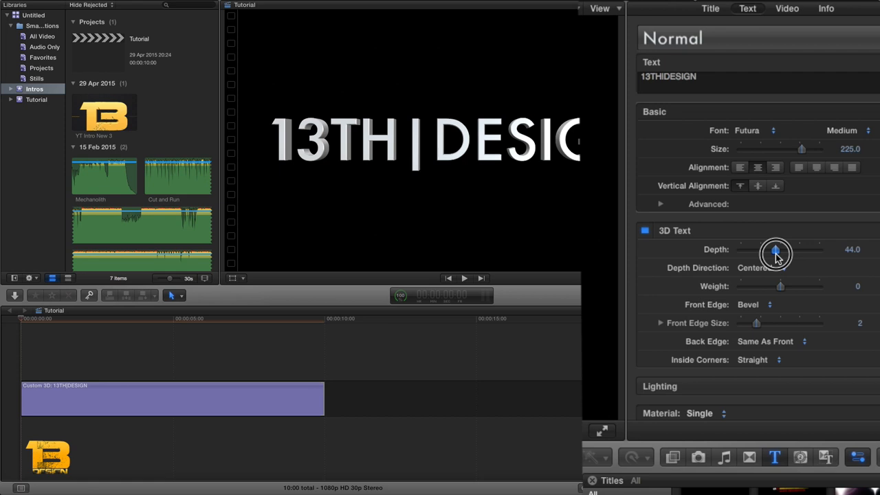
pyautogui.moveTo(775, 250); pyautogui.dragTo(780, 250)
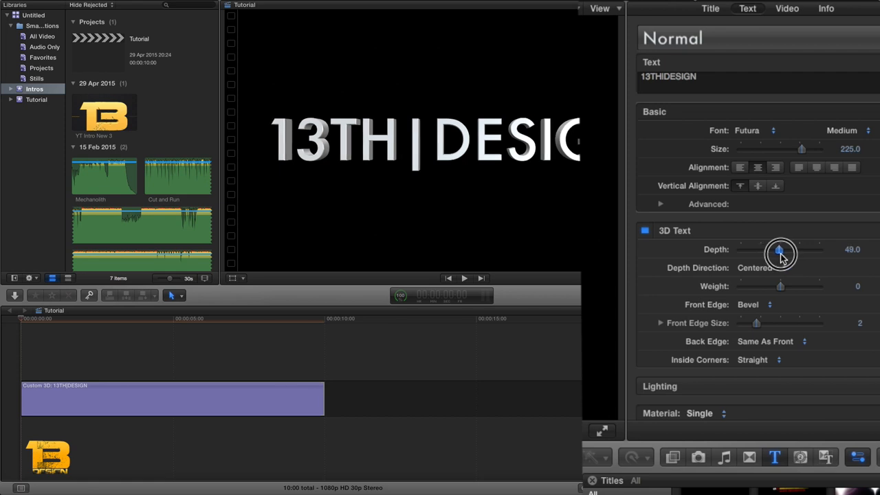
pyautogui.moveTo(781, 250); pyautogui.dragTo(782, 250)
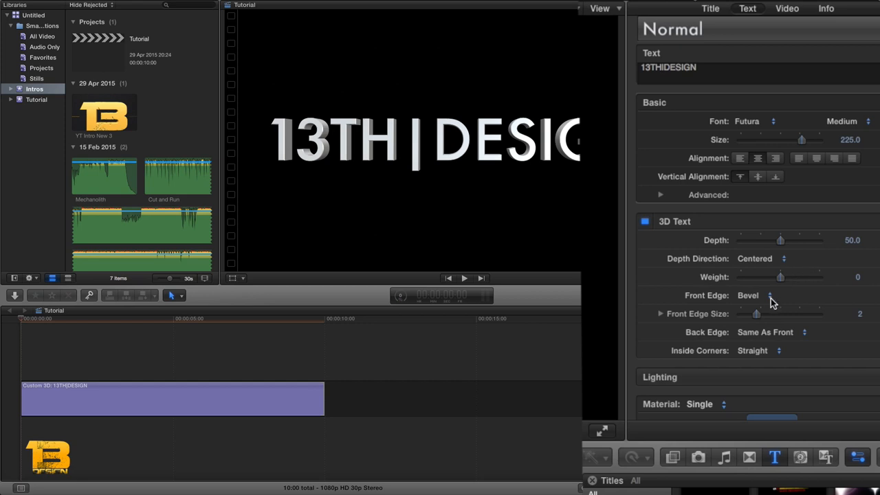
pyautogui.click(749, 294)
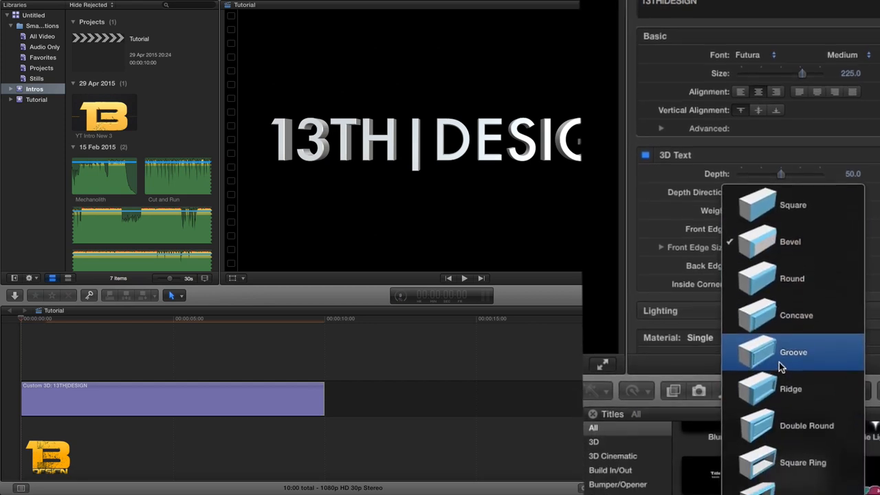
pyautogui.click(789, 242)
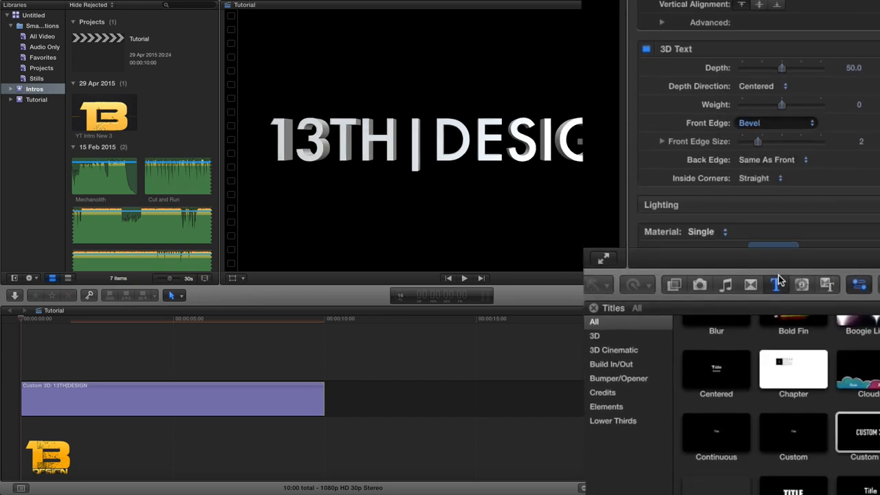
# - Apply the Metal > Copper material to the lettering and raise its shininess to about 54%
pyautogui.click(775, 122)
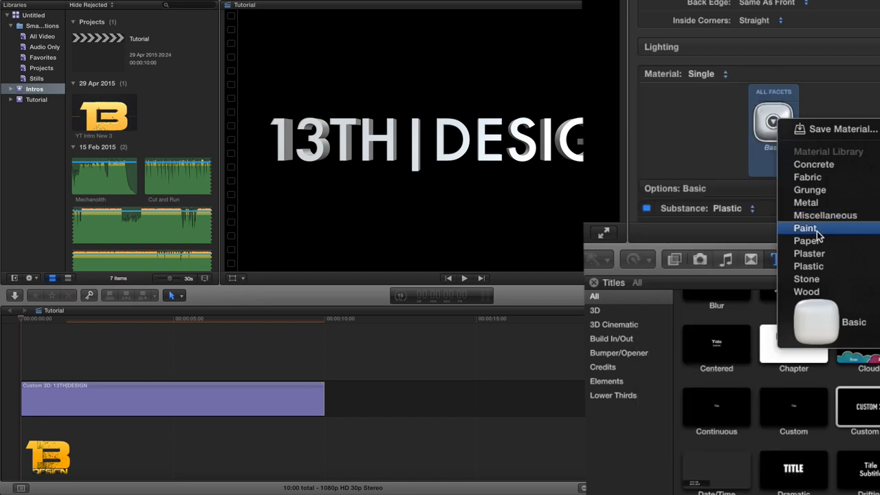
pyautogui.click(804, 228)
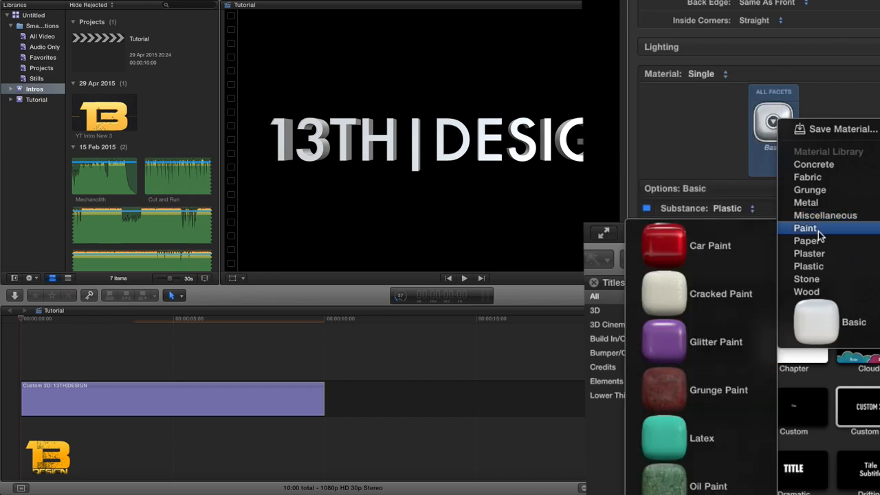
pyautogui.moveTo(806, 202)
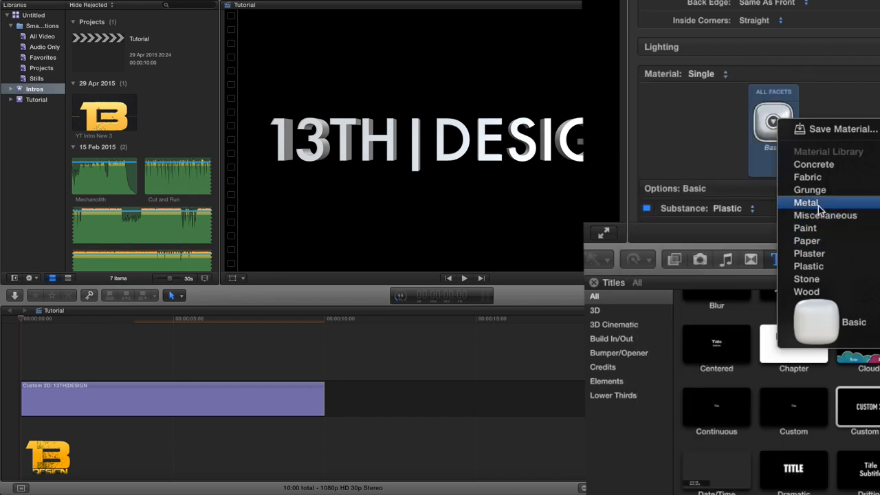
pyautogui.click(805, 202)
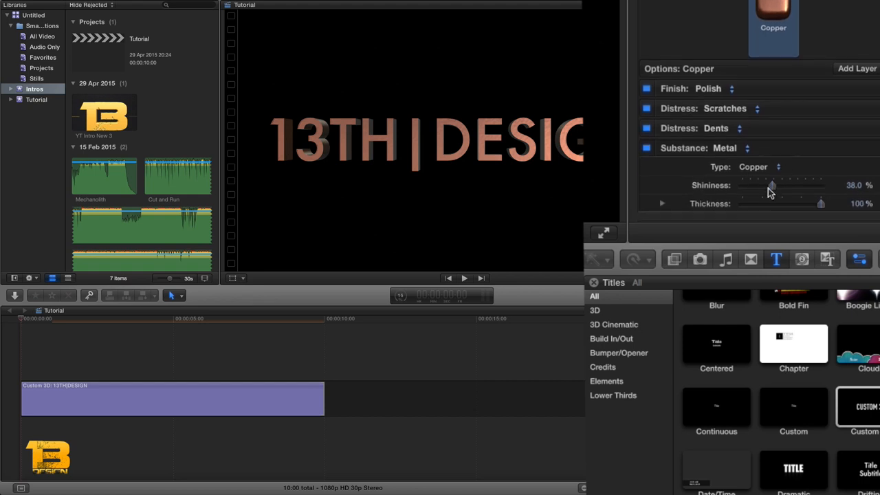
pyautogui.moveTo(771, 185); pyautogui.dragTo(786, 185)
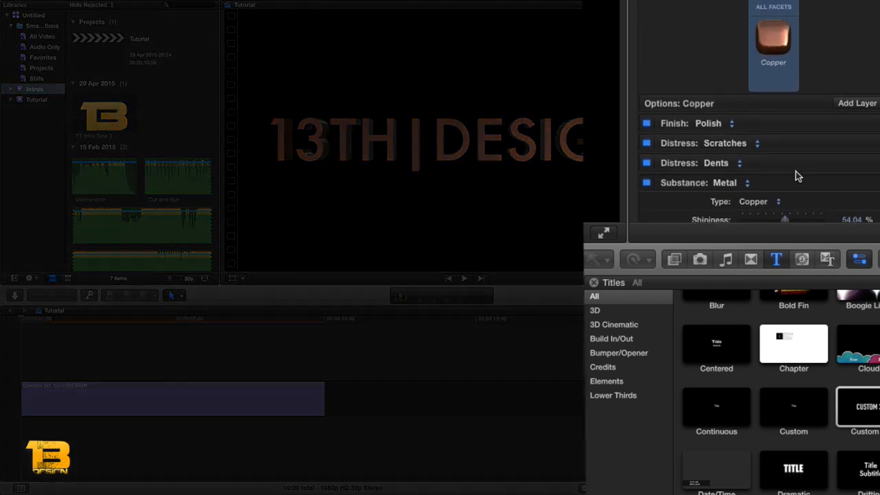
# - Search the effects for 'Radia' and drop the Radial blur onto the 13TH|DESIGN title clip
pyautogui.click(724, 295)
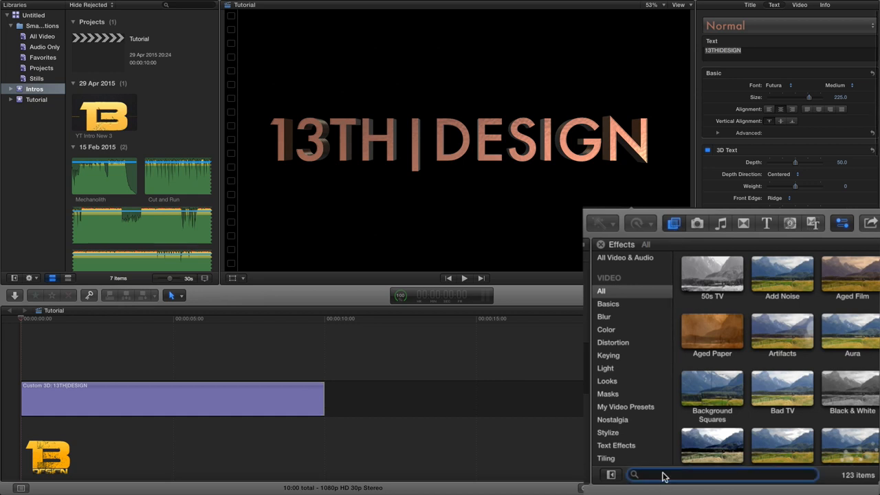
pyautogui.write('Radia')
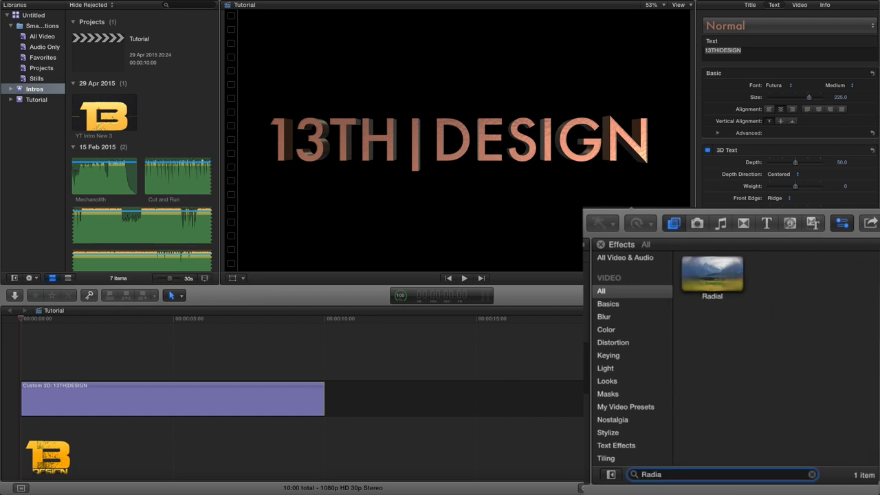
pyautogui.moveTo(711, 274); pyautogui.dragTo(392, 352)
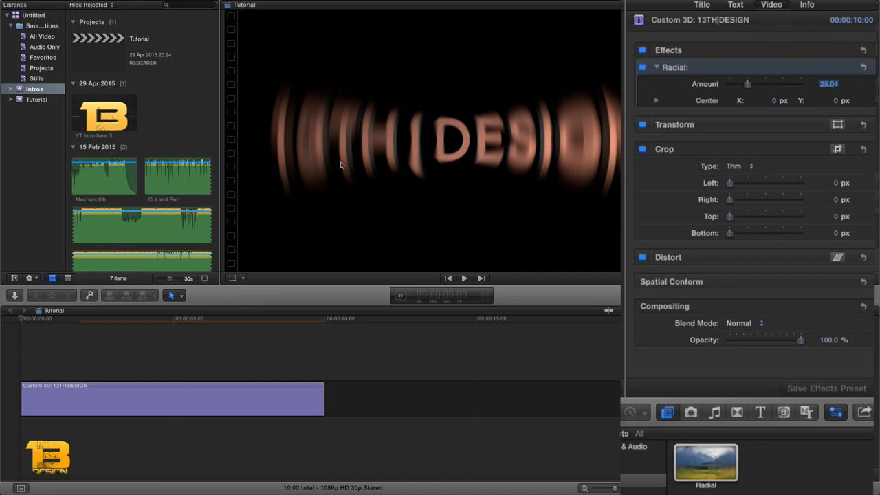
# - Keyframe the Radial blur amount near the clip start and at about two seconds (roughly 39, then 29)
pyautogui.click(55, 318)
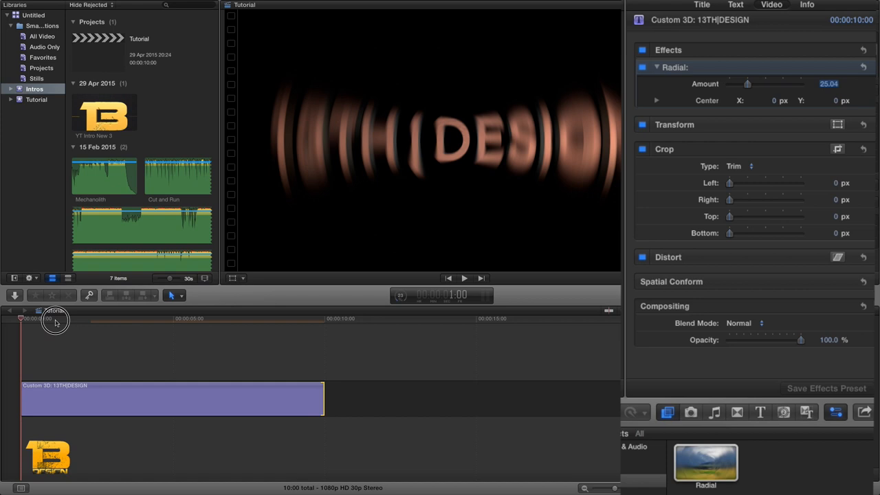
pyautogui.moveTo(55, 319); pyautogui.dragTo(21, 319)
pyautogui.write('100')
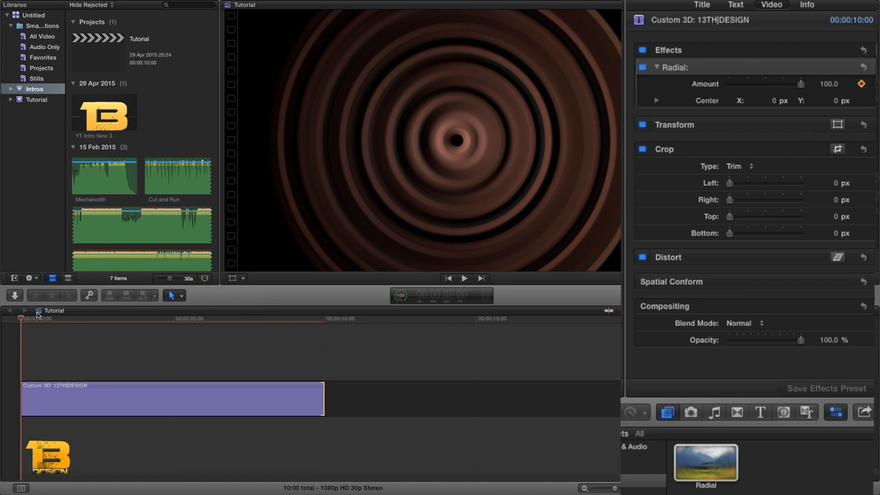
pyautogui.click(48, 319)
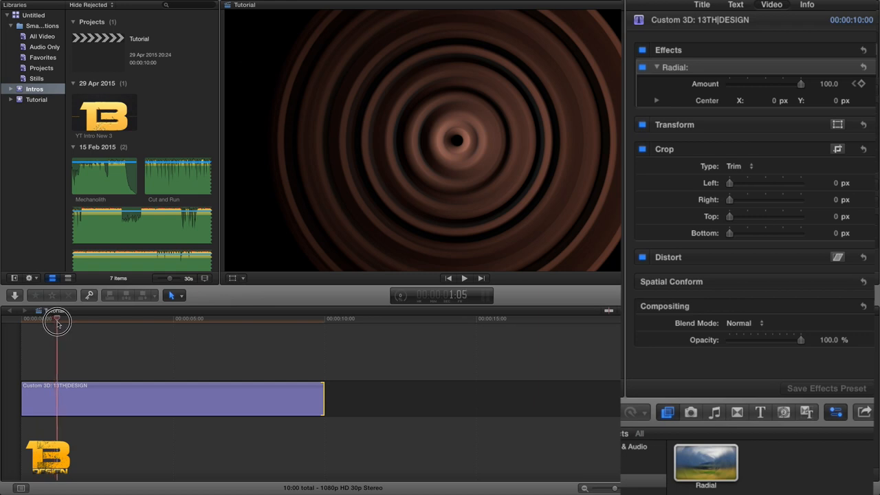
pyautogui.moveTo(56, 322); pyautogui.dragTo(70, 321)
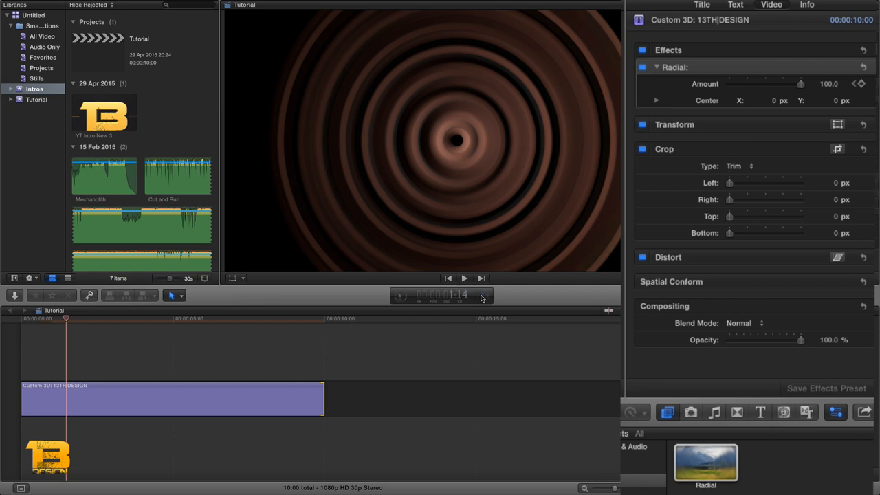
pyautogui.moveTo(503, 297)
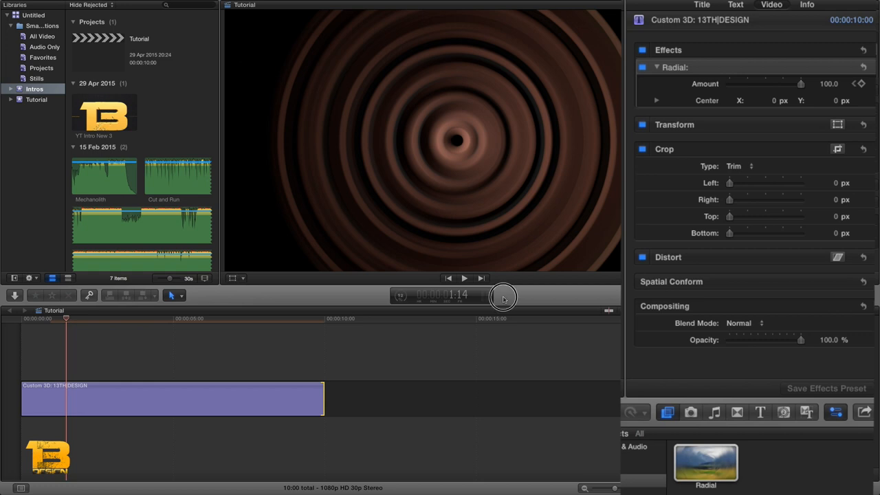
pyautogui.moveTo(703, 251)
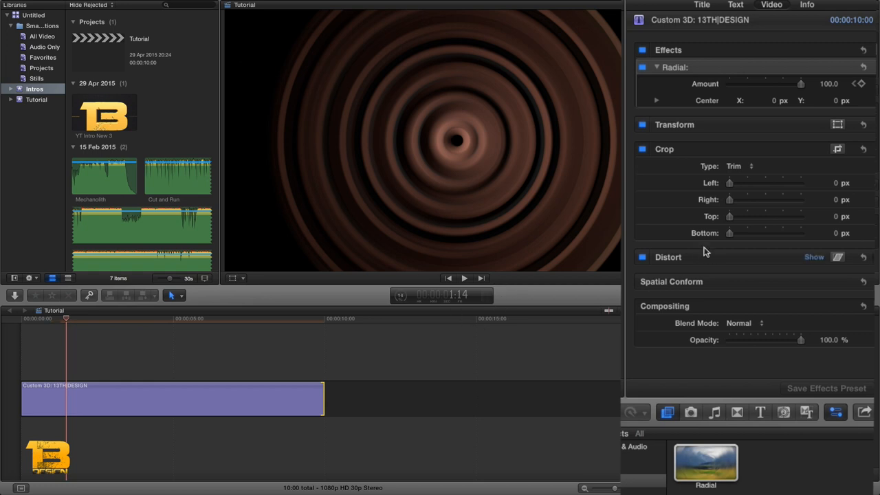
pyautogui.moveTo(799, 84); pyautogui.dragTo(756, 88)
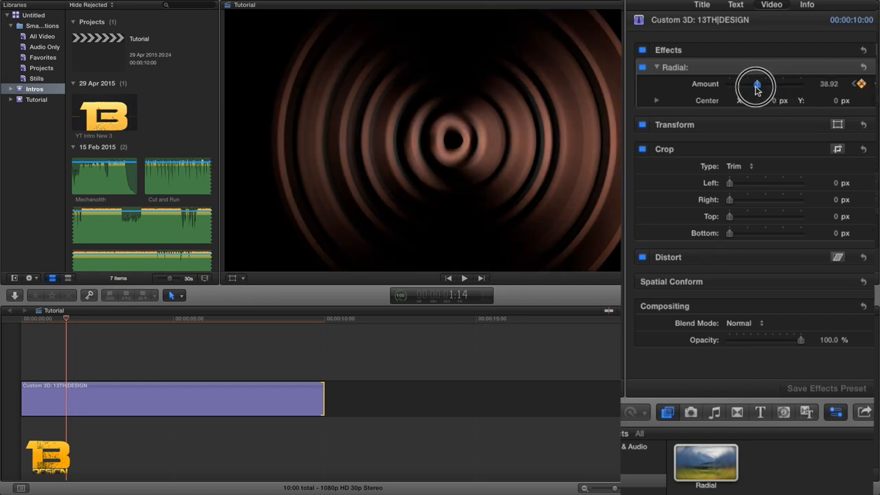
pyautogui.moveTo(756, 84); pyautogui.dragTo(734, 84)
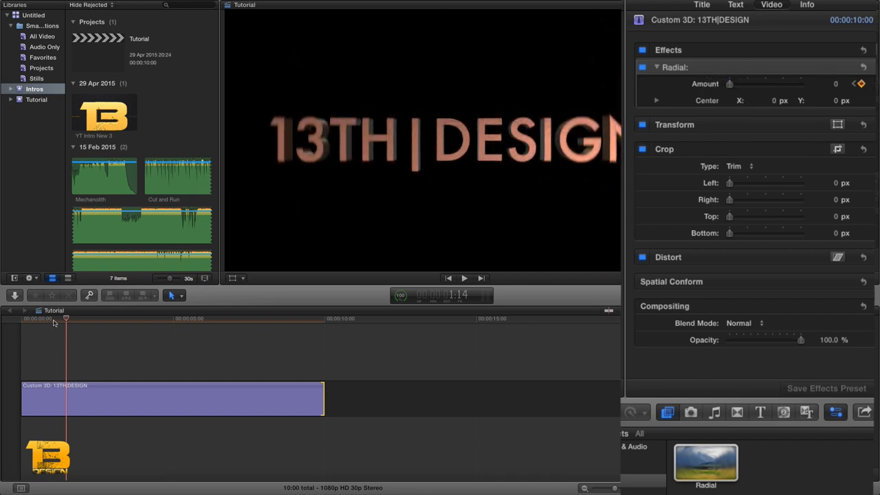
pyautogui.moveTo(66, 319); pyautogui.dragTo(97, 319)
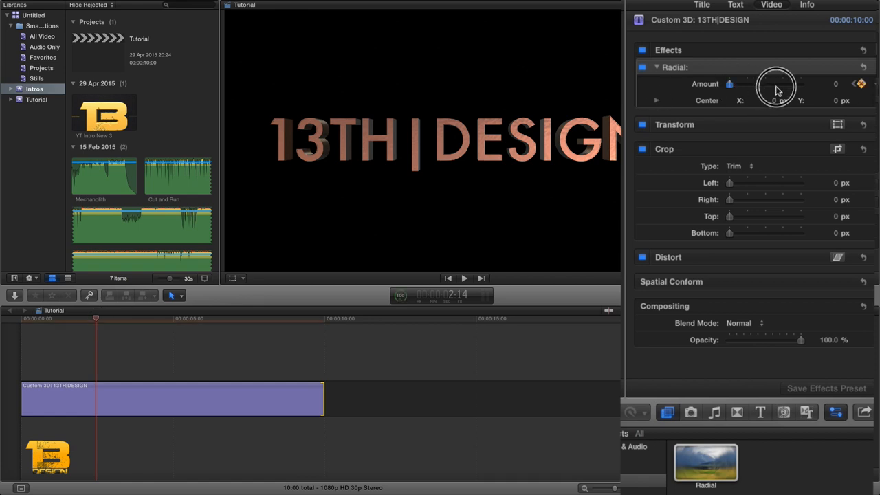
pyautogui.moveTo(773, 84); pyautogui.dragTo(756, 83)
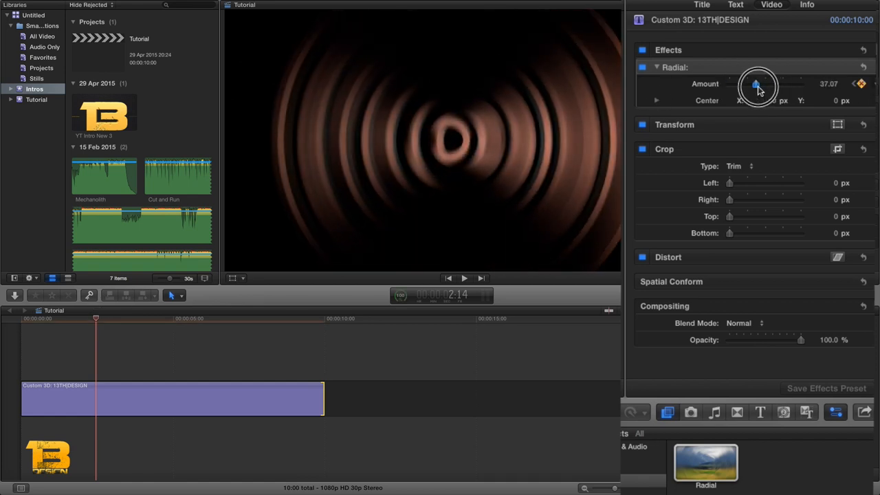
pyautogui.moveTo(758, 88); pyautogui.dragTo(749, 88)
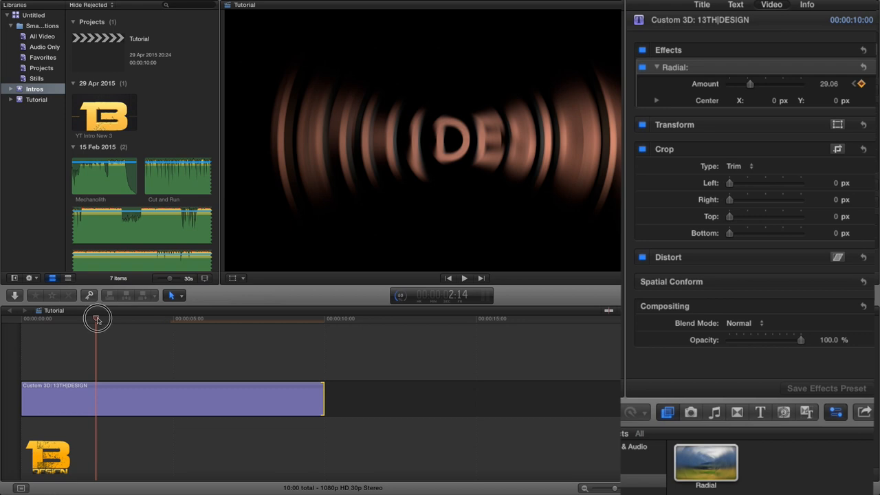
# - Keyframe the blur back to 0 around four seconds and up to about 30 around six seconds
pyautogui.moveTo(97, 319); pyautogui.dragTo(130, 319)
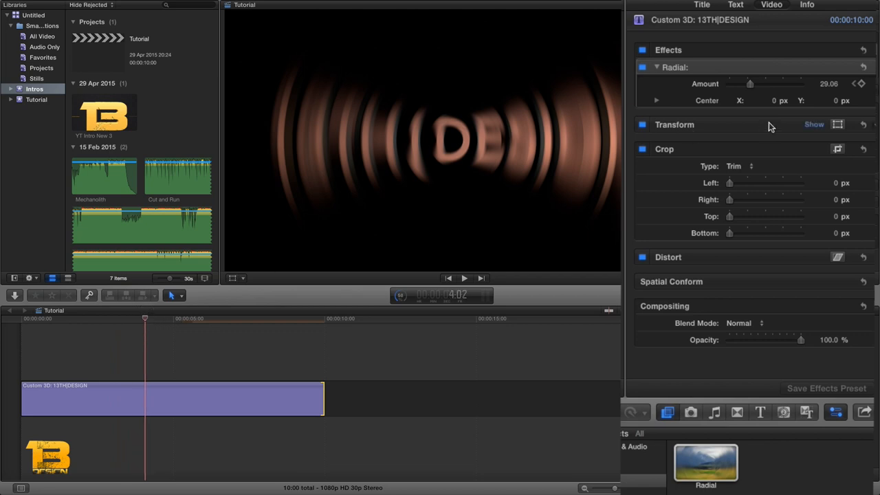
pyautogui.moveTo(749, 84); pyautogui.dragTo(742, 85)
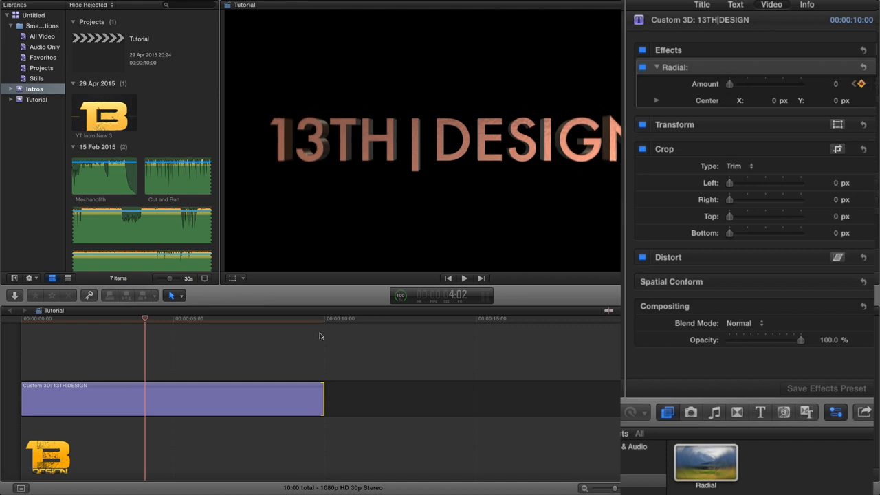
pyautogui.moveTo(144, 321); pyautogui.dragTo(212, 322)
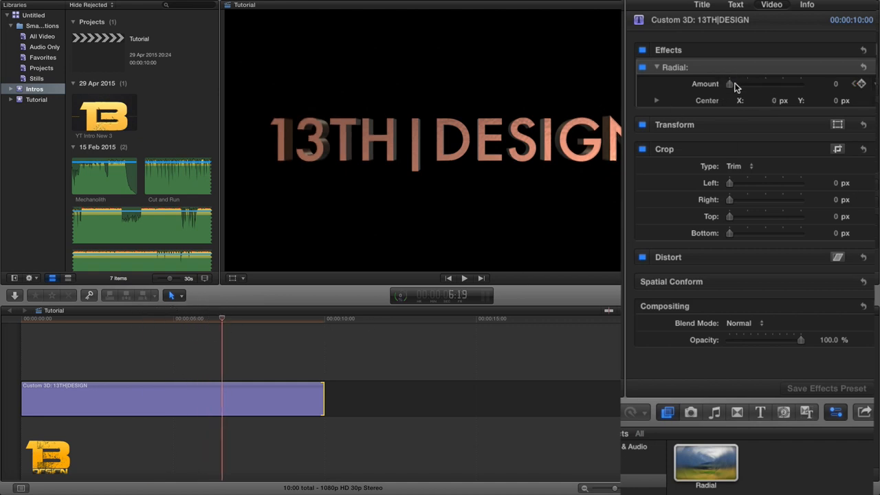
pyautogui.moveTo(729, 84); pyautogui.dragTo(758, 88)
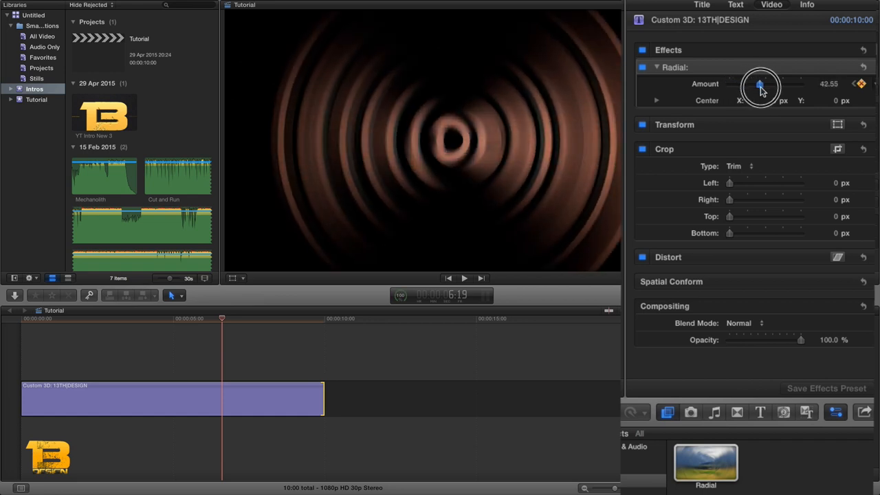
pyautogui.moveTo(223, 319); pyautogui.dragTo(231, 319)
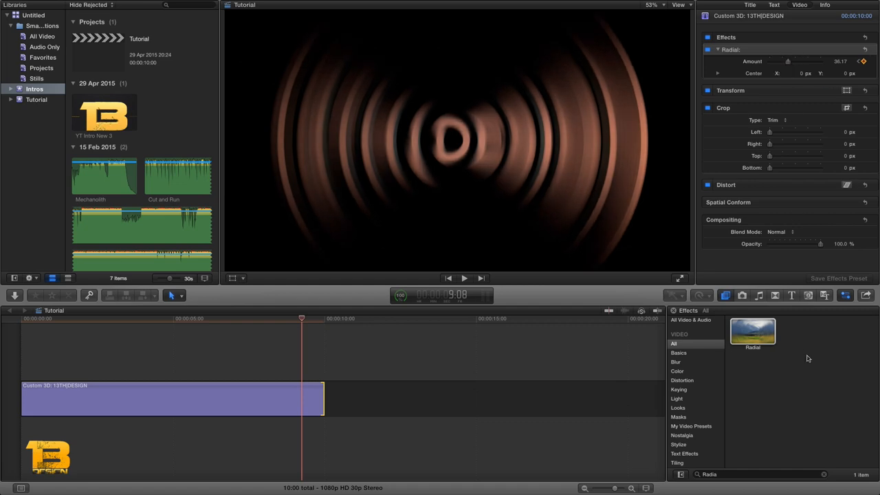
# - Search the Transitions browser for 'zoom' to find Zoom & Pan for the title's ending
pyautogui.click(775, 294)
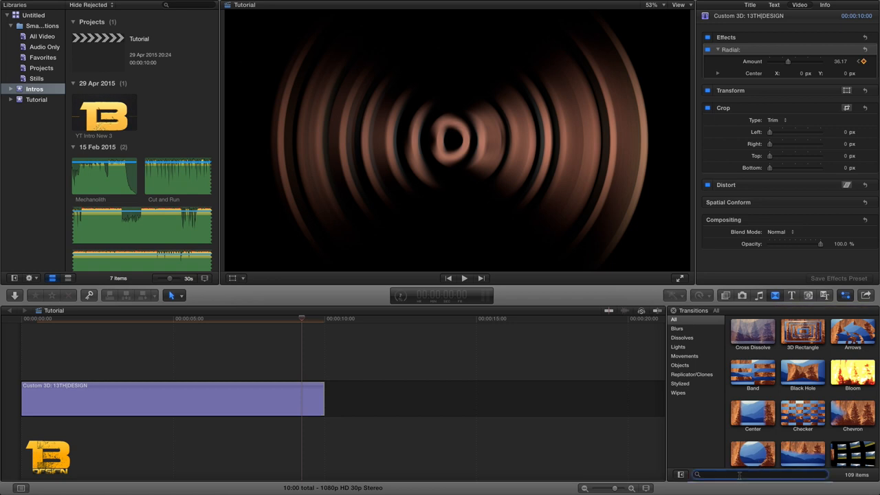
pyautogui.write('zoom')
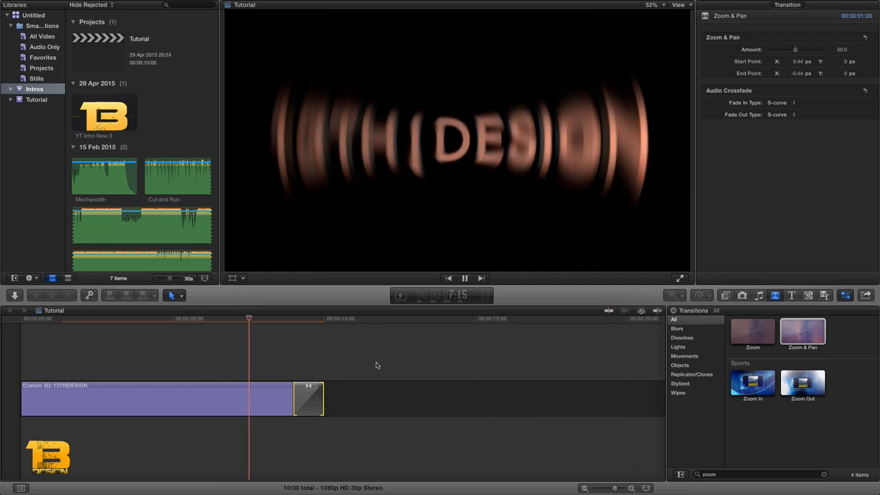
pyautogui.click(465, 278)
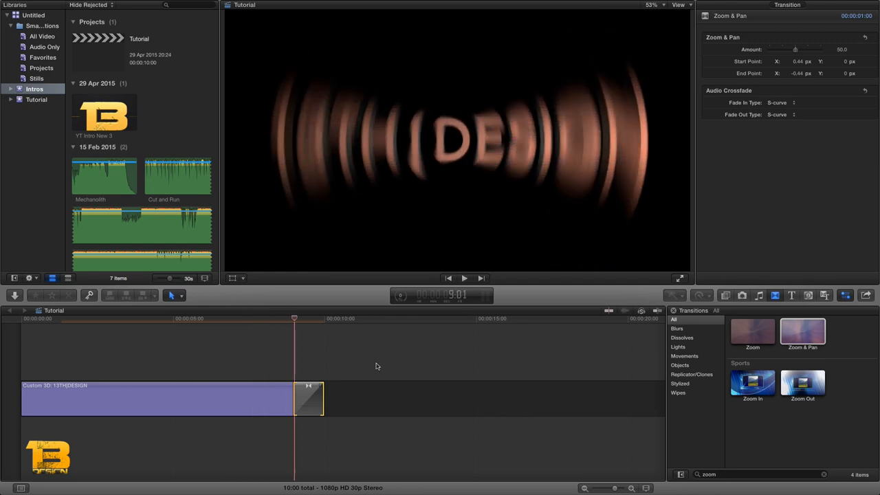
pyautogui.moveTo(294, 319); pyautogui.dragTo(246, 322)
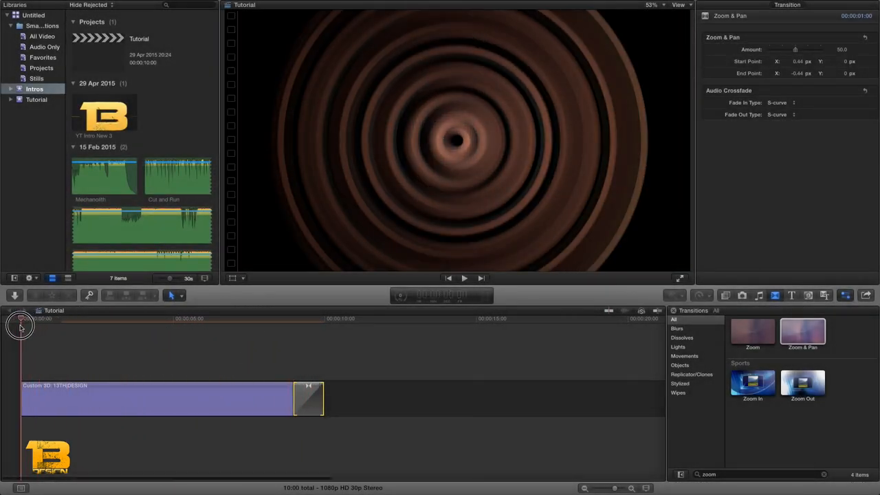
pyautogui.moveTo(21, 327); pyautogui.dragTo(57, 329)
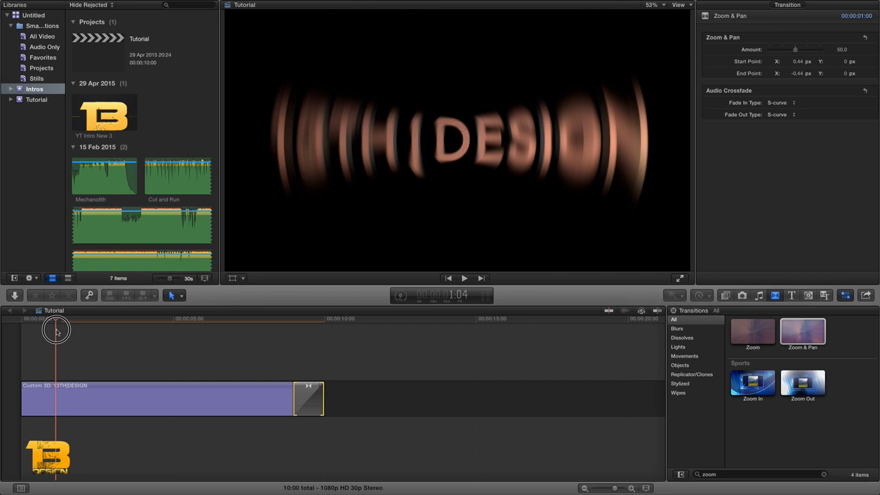
pyautogui.moveTo(58, 330); pyautogui.dragTo(69, 329)
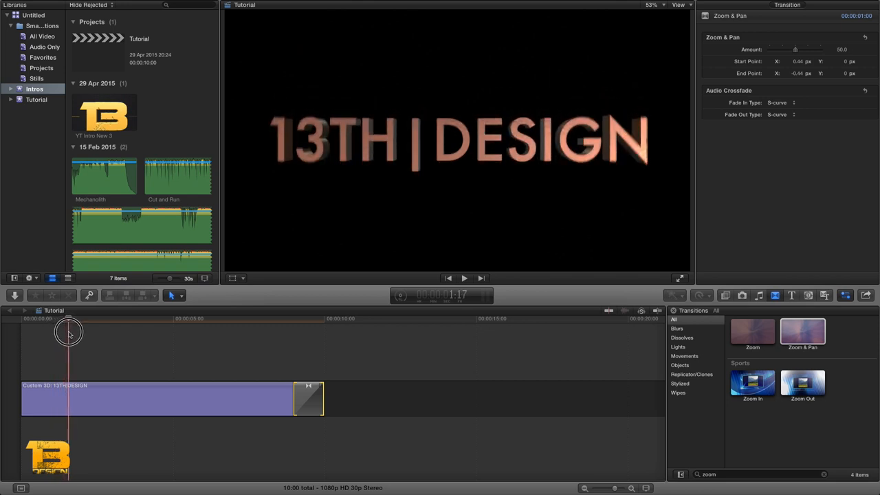
pyautogui.click(158, 398)
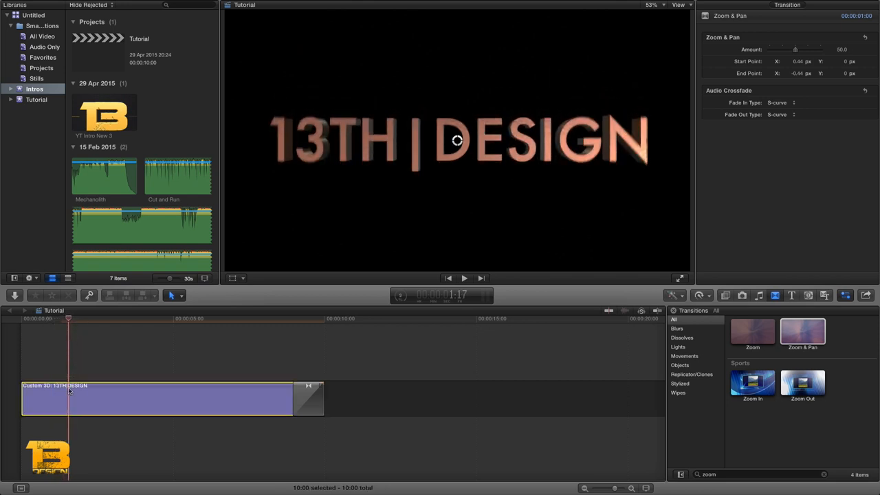
# - Blade the title clip at the blur pulse points around 1:17, 4:04 and 6:22
pyautogui.click(138, 398)
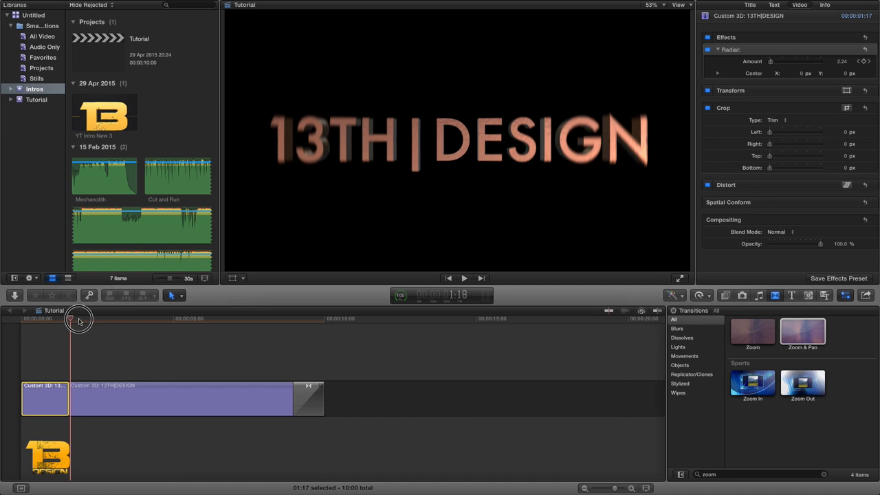
pyautogui.moveTo(69, 327); pyautogui.dragTo(146, 327)
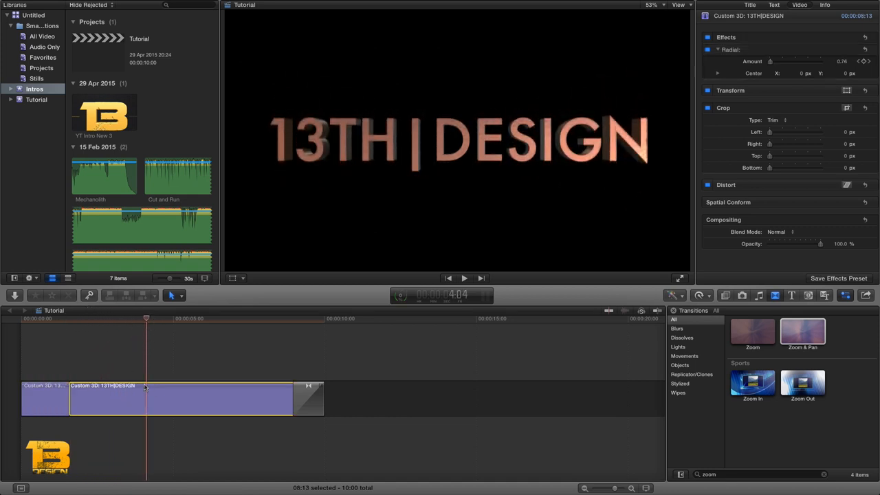
pyautogui.moveTo(145, 319); pyautogui.dragTo(150, 319)
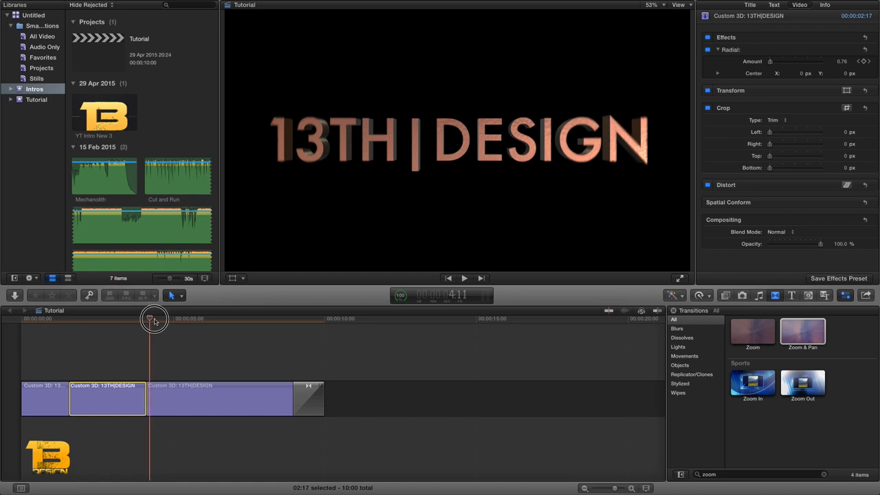
pyautogui.moveTo(150, 319); pyautogui.dragTo(227, 319)
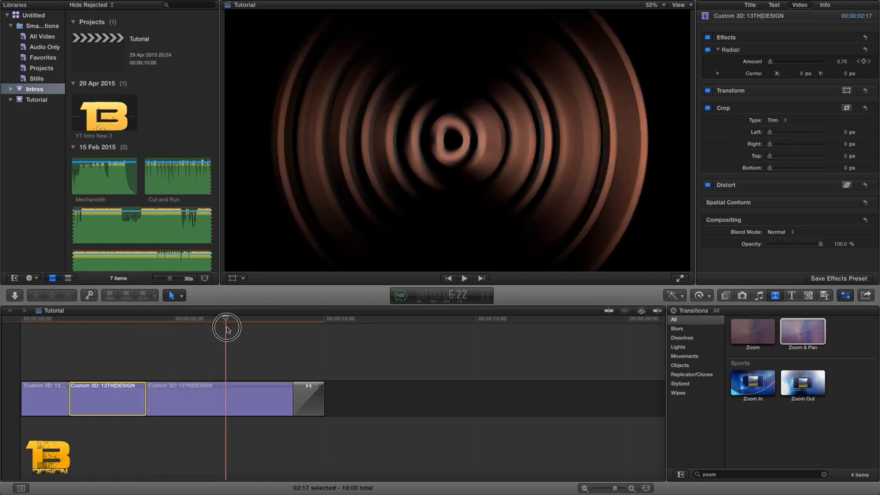
pyautogui.moveTo(226, 328); pyautogui.dragTo(250, 328)
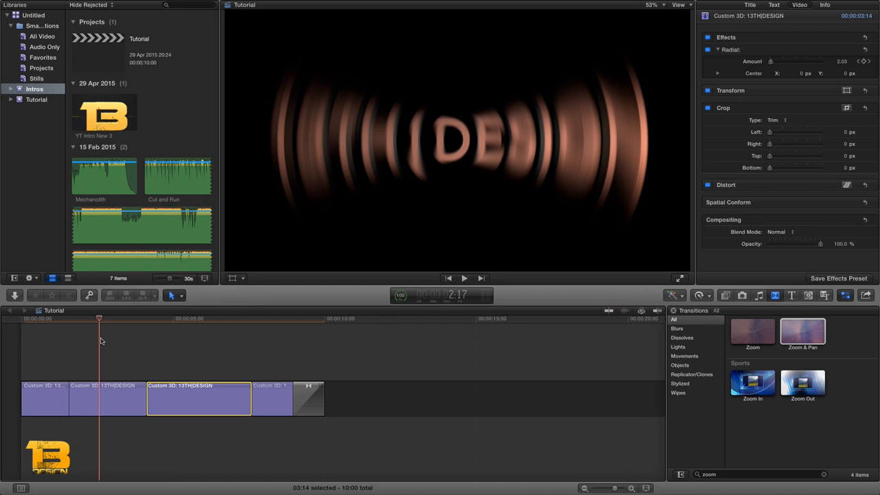
pyautogui.click(756, 475)
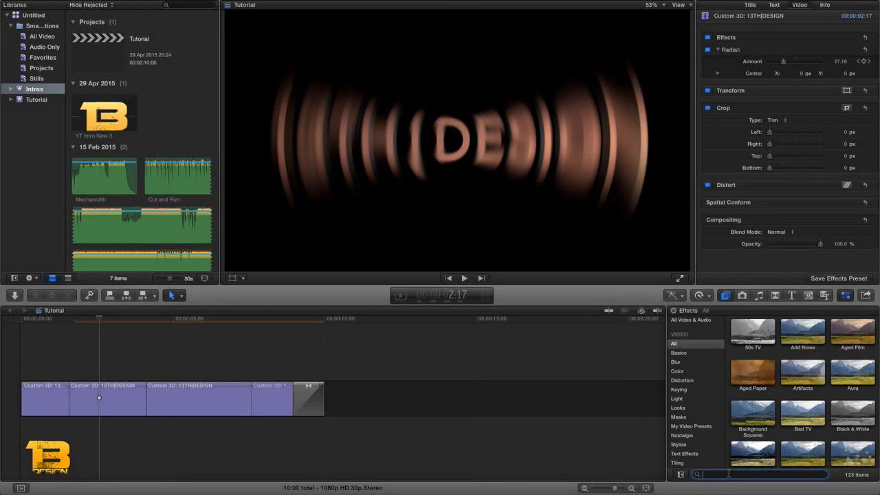
# - Search the effects for 'flas', find Flashing, and preview the split title pieces
pyautogui.write('flas')
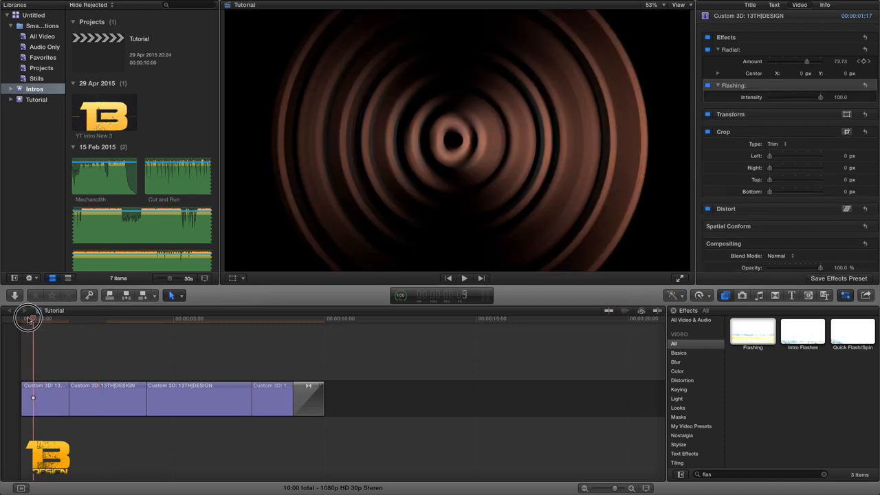
pyautogui.click(463, 278)
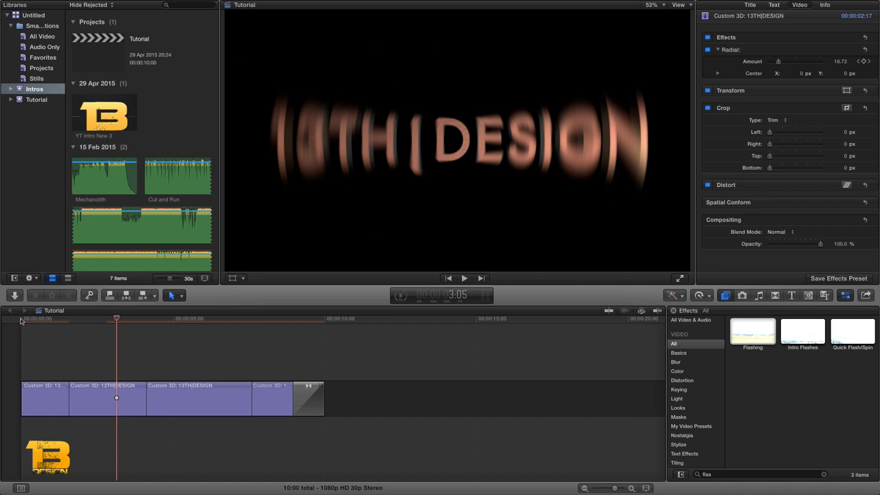
pyautogui.click(463, 278)
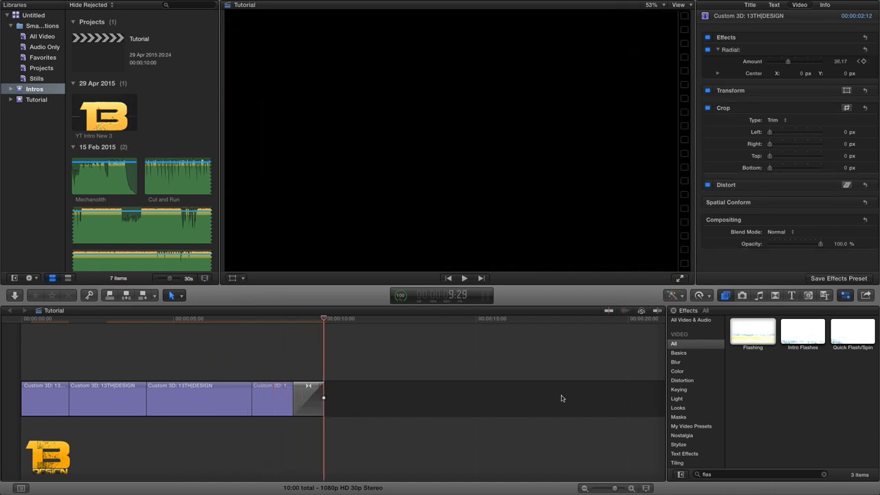
# - Bring up the Share Project destinations to export as Apple Devices 1080p
pyautogui.click(866, 294)
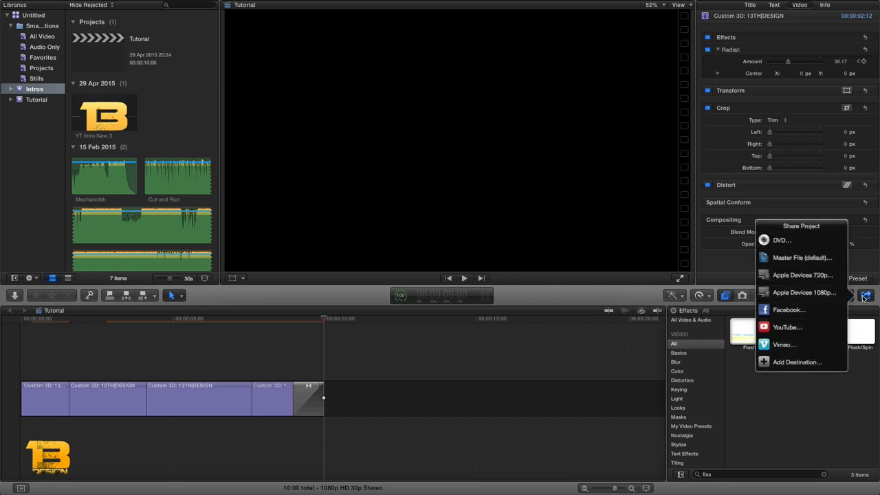
pyautogui.moveTo(802, 291)
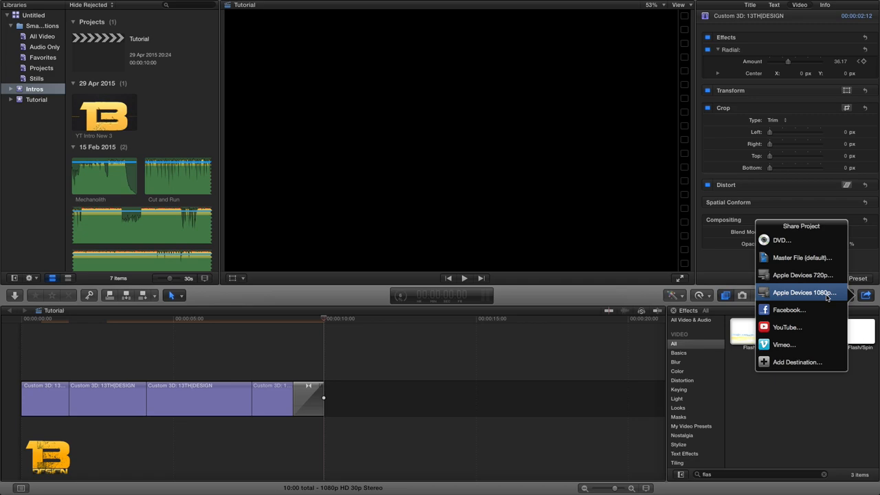
pyautogui.moveTo(610, 367)
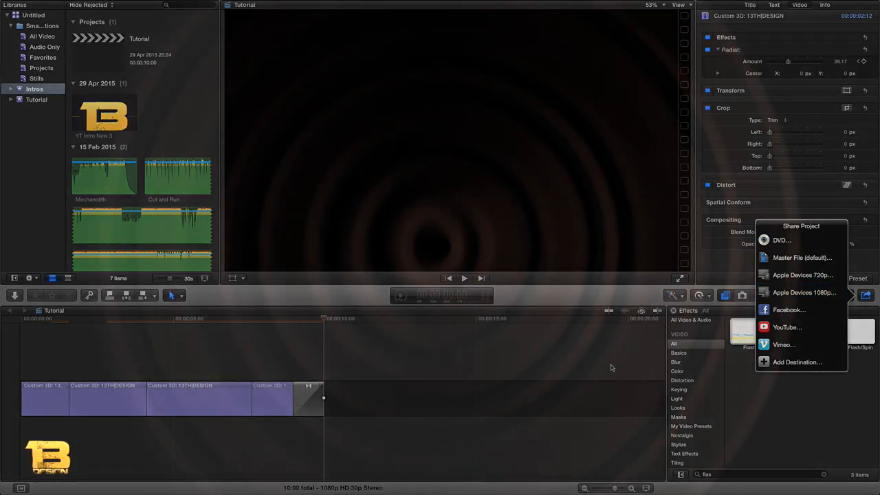